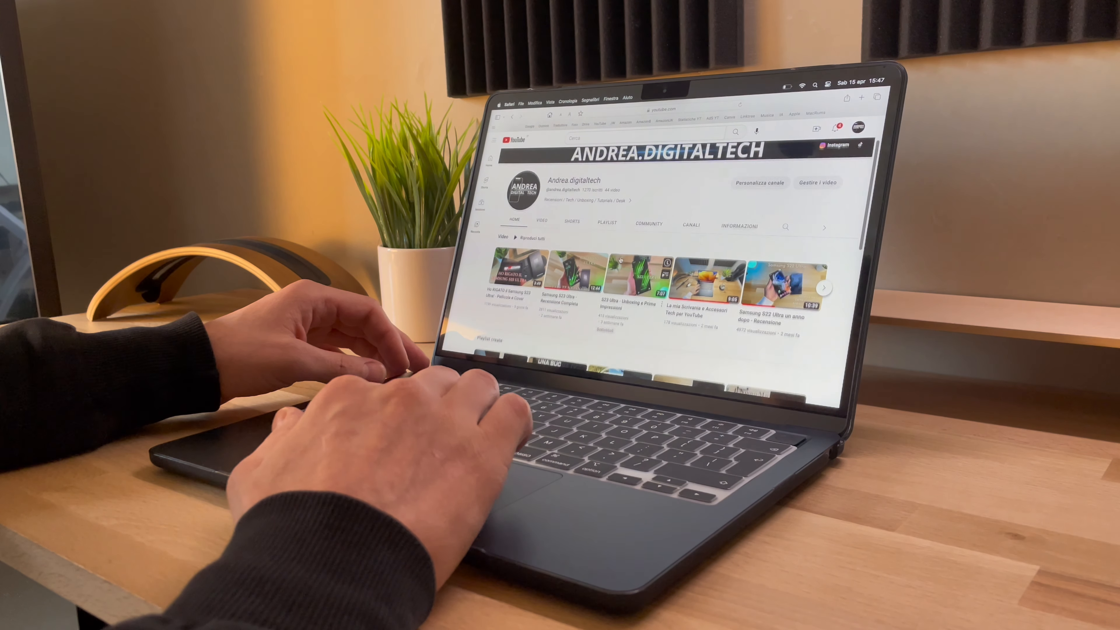
scroll("down", 3)
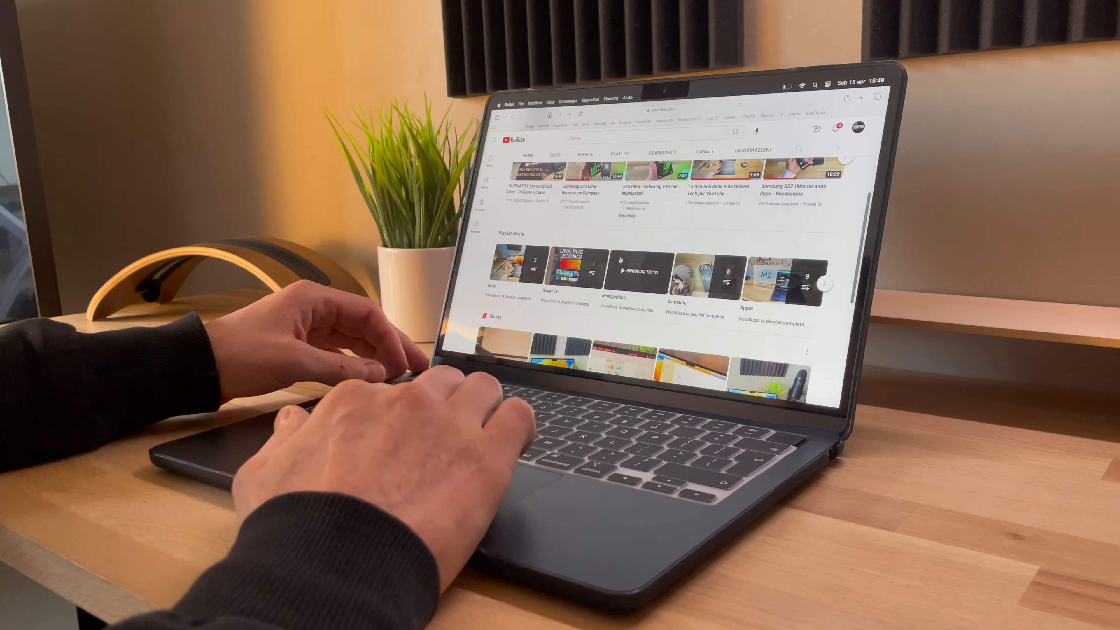
scroll("down", 3)
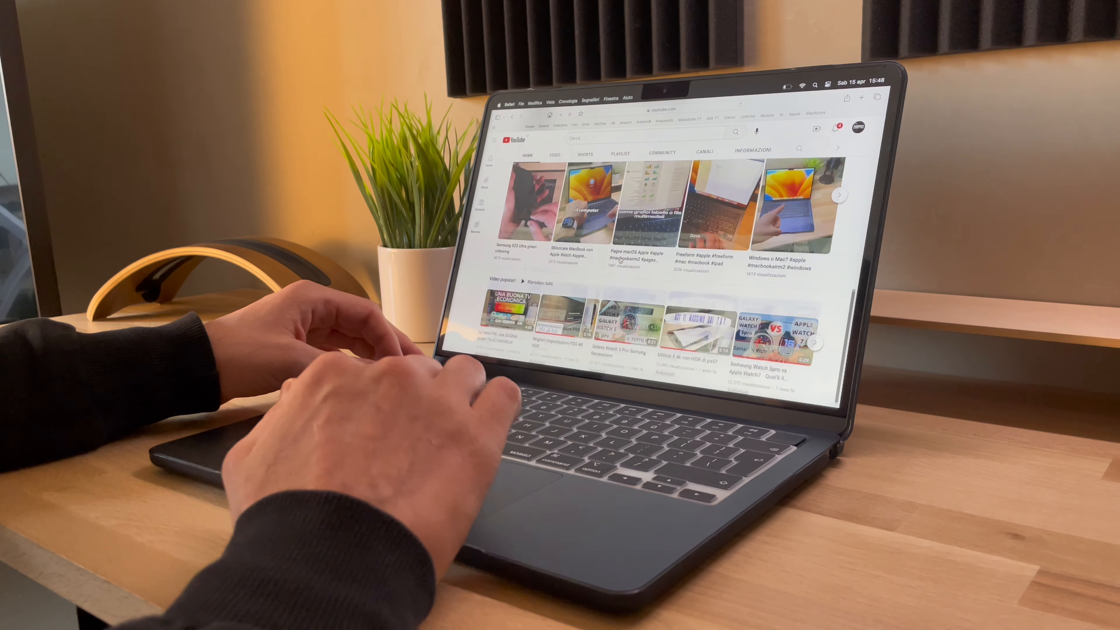